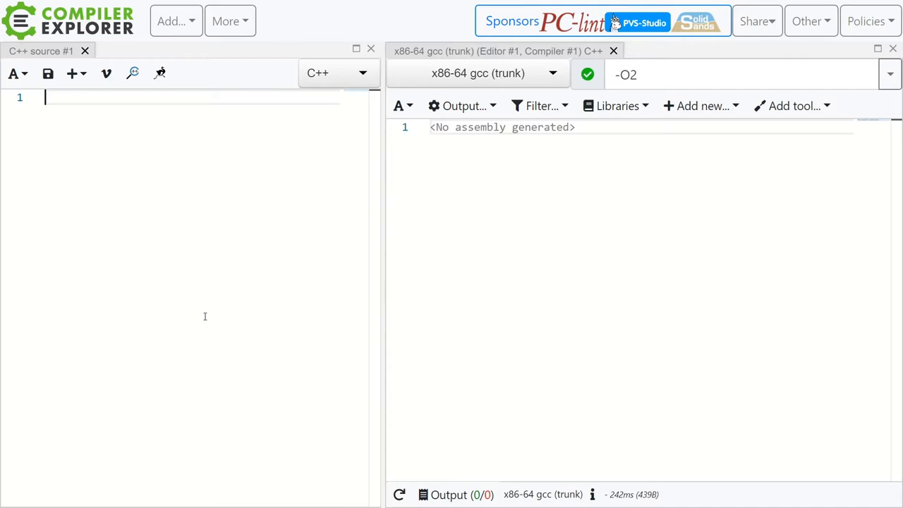
Type int f() with a for loop over i<10 adding i to sum, and return sum
text(int f() {)
text(int sum=0;)
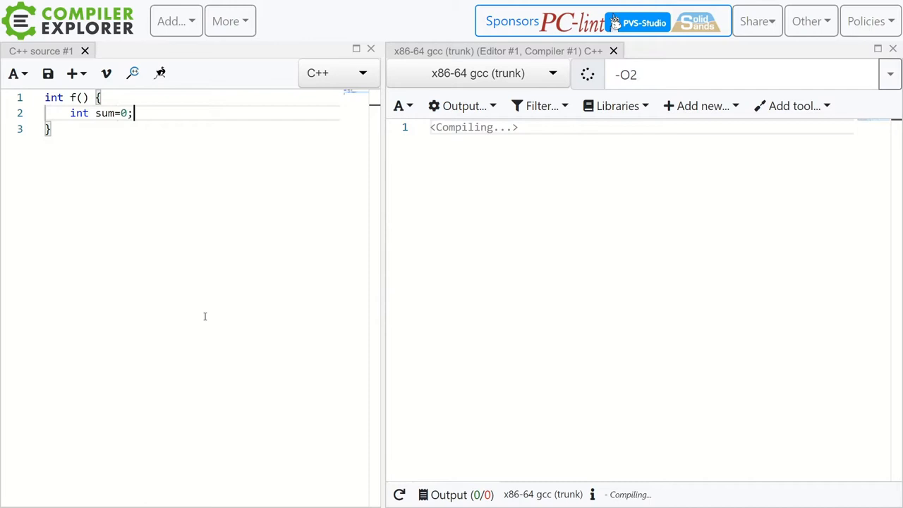
text(for( int i=0; i<10; ++i))
text(sum += i;)
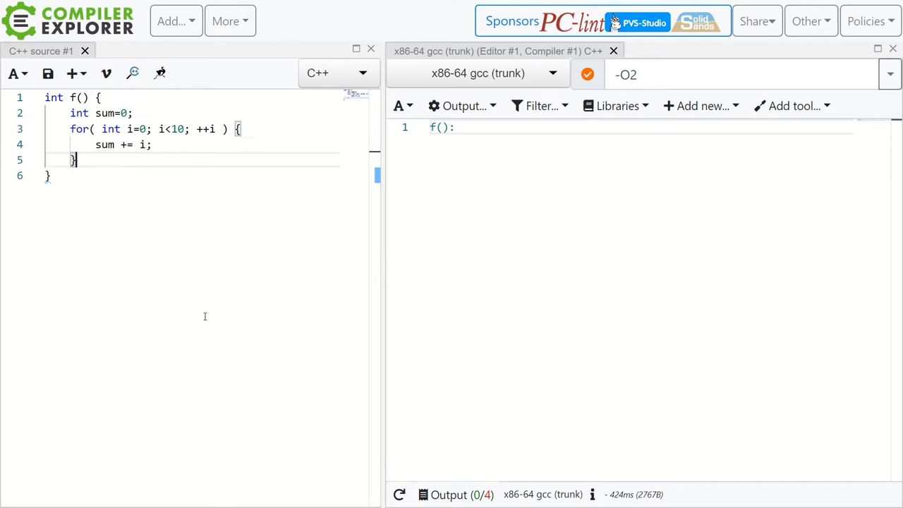
text(return sum;)
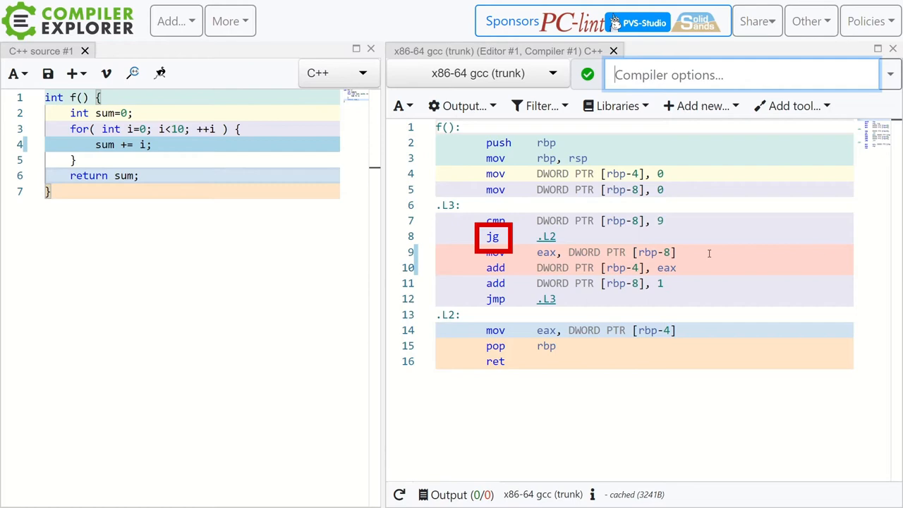
Select the jg instruction in the unoptimized assembly to look up its documentation
click(492, 237)
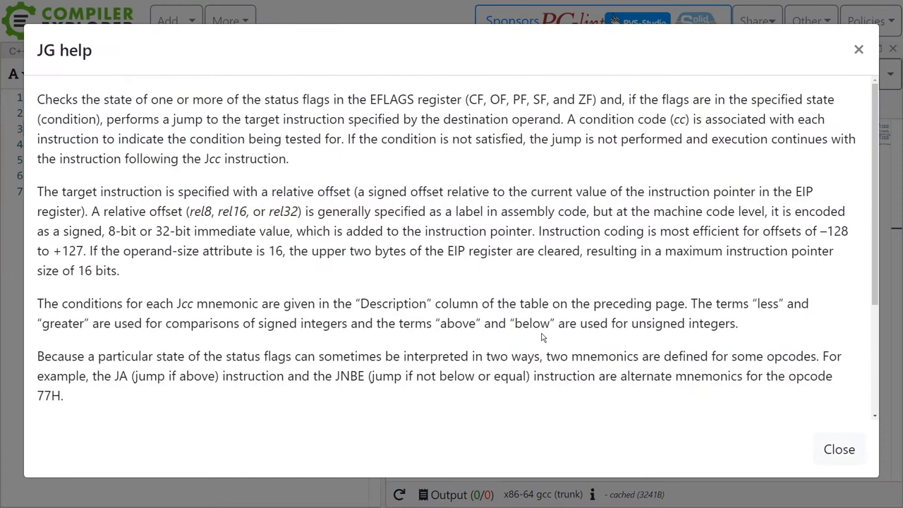
Read the JG conditional-jump help, then dismiss it
click(840, 449)
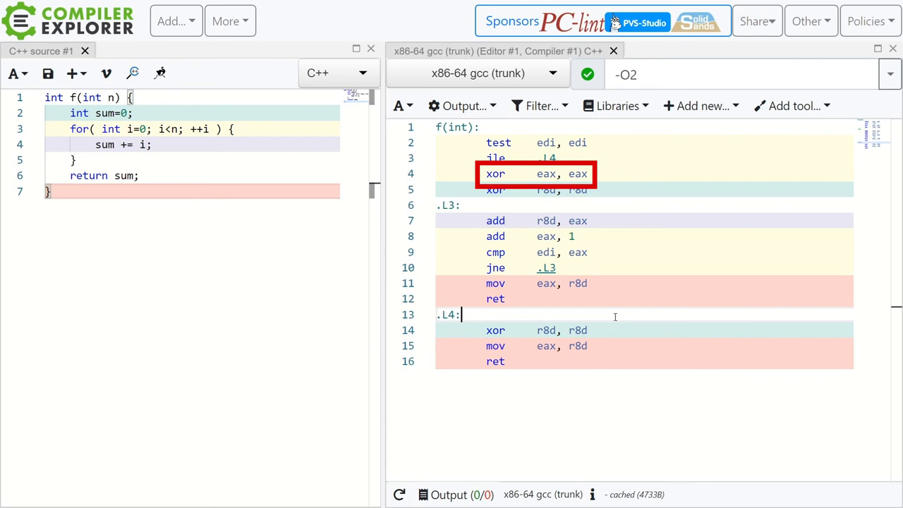
Open the compiler dropdown listing available compilers for the f(int n) -O2 build
click(476, 73)
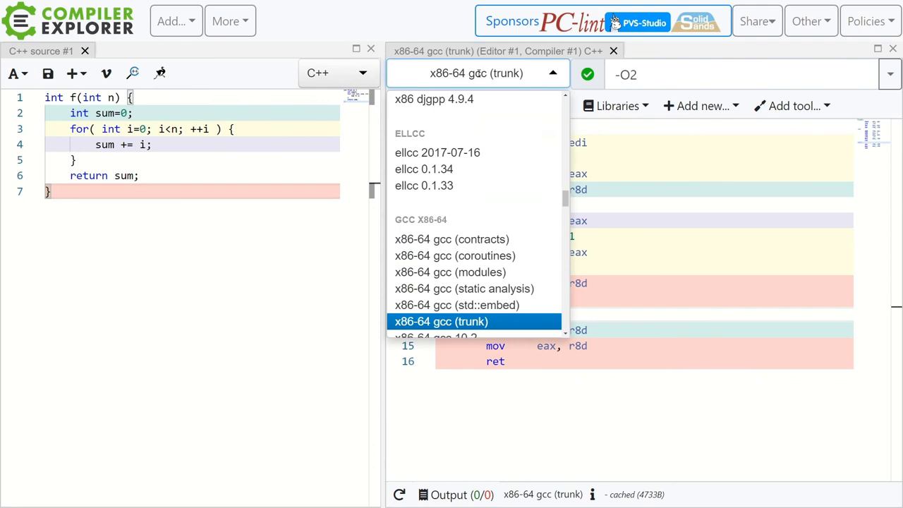